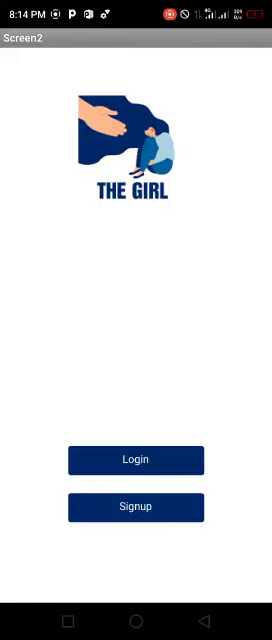
# Step: Go to the account login screen from the welcome screen
pyautogui.click(136, 460)
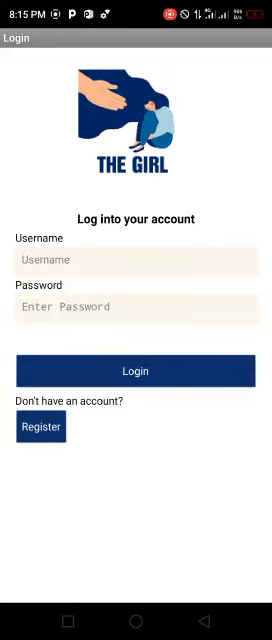
pyautogui.click(40, 428)
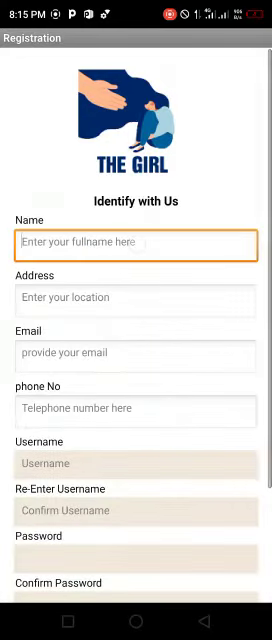
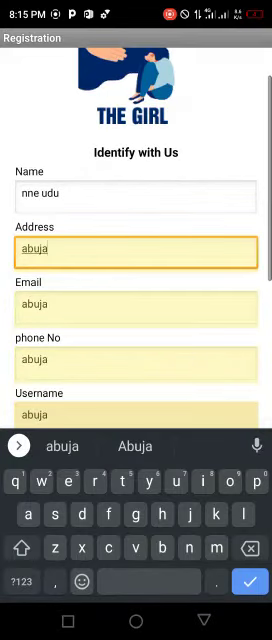
pyautogui.scroll(-3)
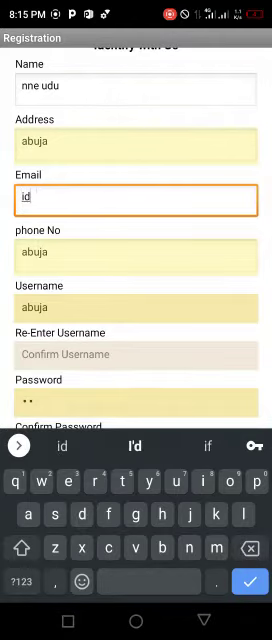
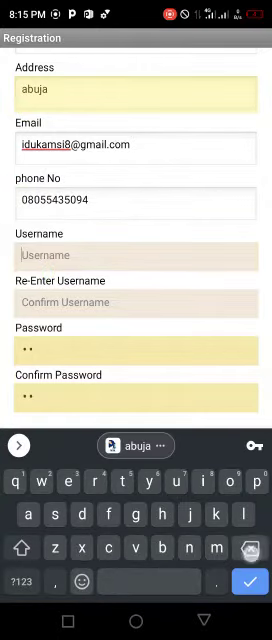
pyautogui.write('nne')
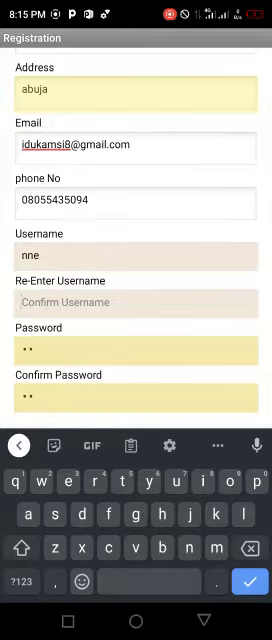
# Step: Confirm the username 'nne' and submit the new account registration
pyautogui.write('nne')
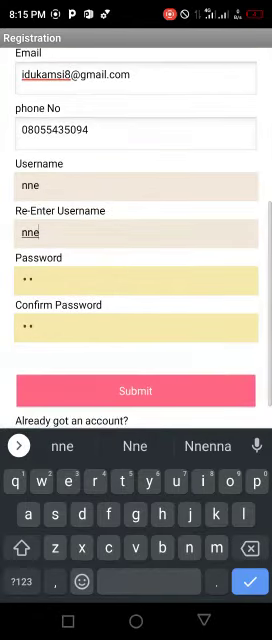
pyautogui.click(136, 392)
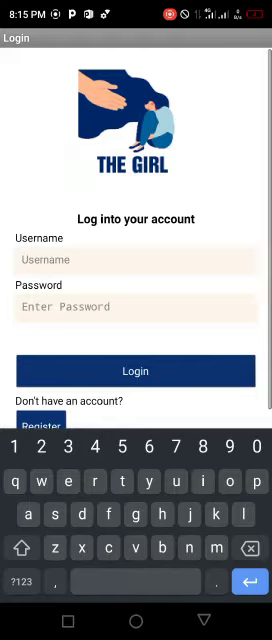
# Step: Log in as 'nne' and go to the Contact Us page
pyautogui.write('nne')
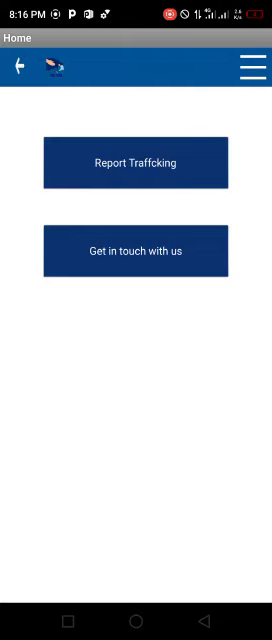
pyautogui.click(136, 250)
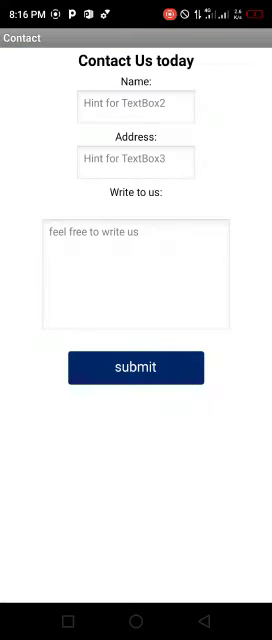